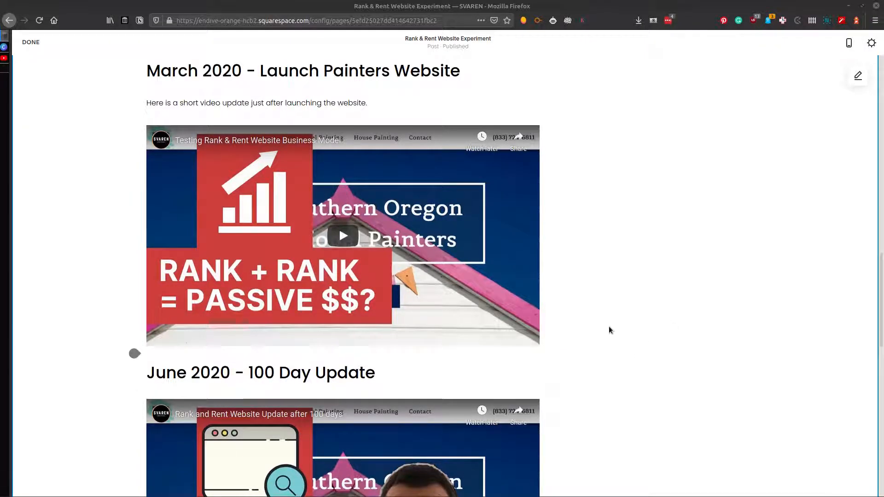
{"action": "mouse_move", "coordinate": [625, 306]}
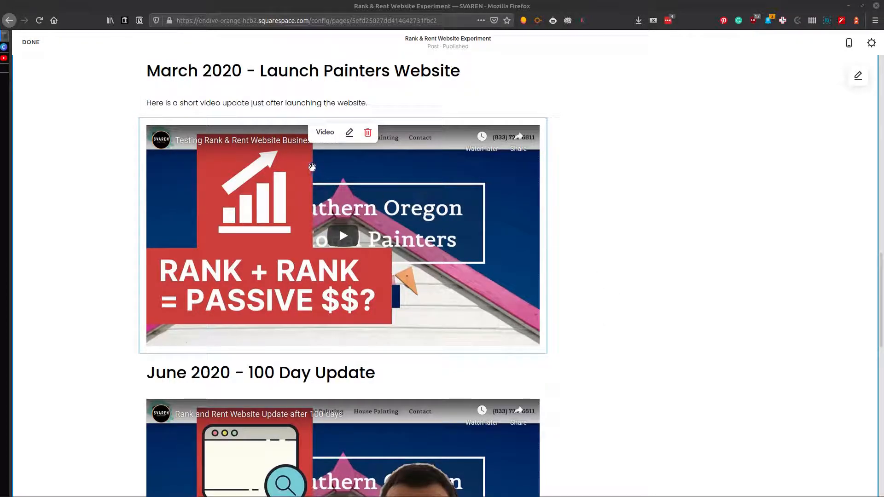
{"action": "mouse_move", "coordinate": [309, 164]}
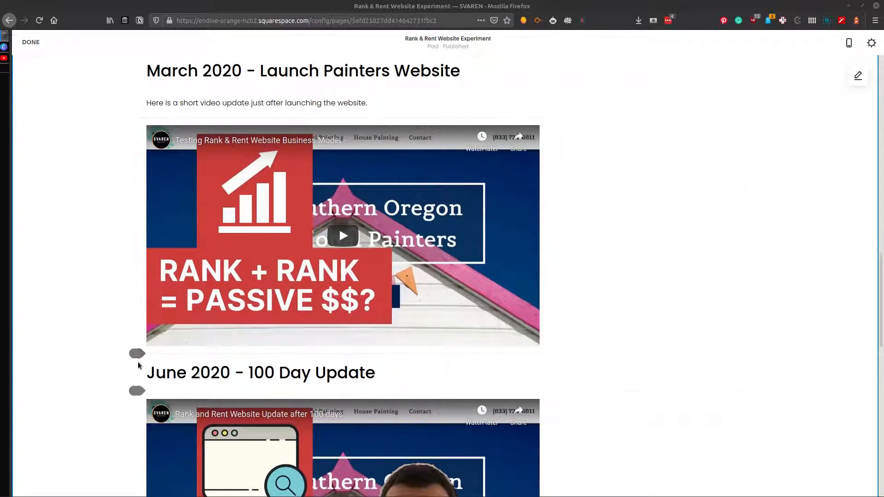
{"action": "left_click", "coordinate": [137, 353]}
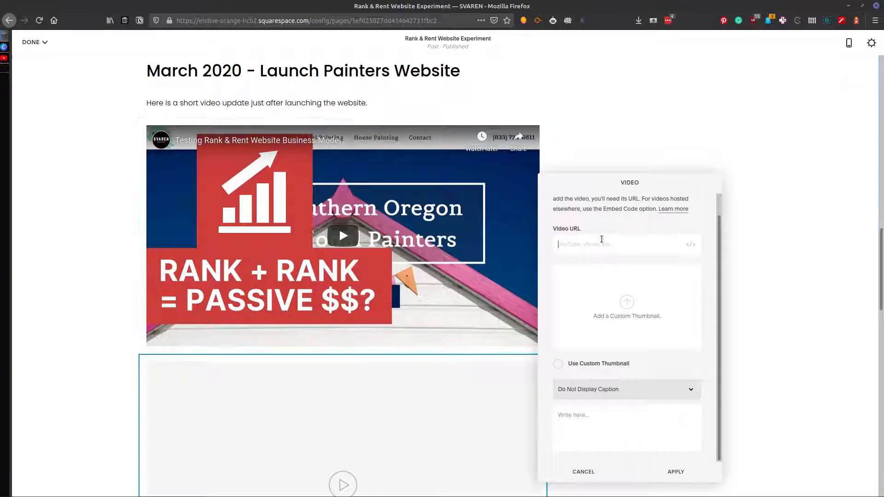
{"action": "type", "text": "https://www.youtube.com/watch?v=DgTV_rVyHG0"}
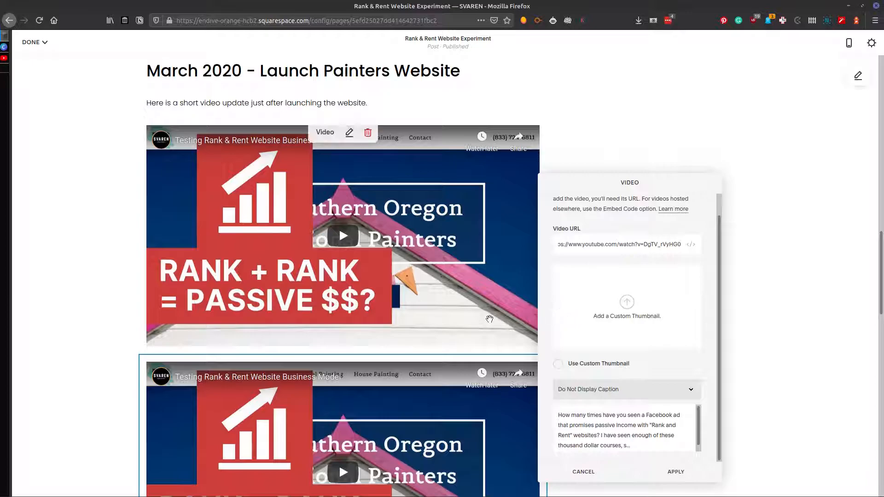
{"action": "scroll", "scroll_direction": "down", "scroll_amount": 3}
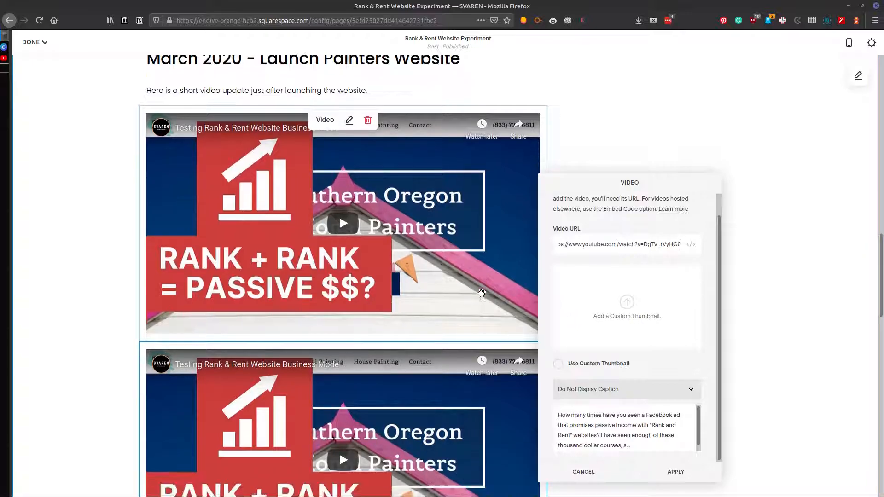
{"action": "scroll", "scroll_direction": "down", "scroll_amount": 3}
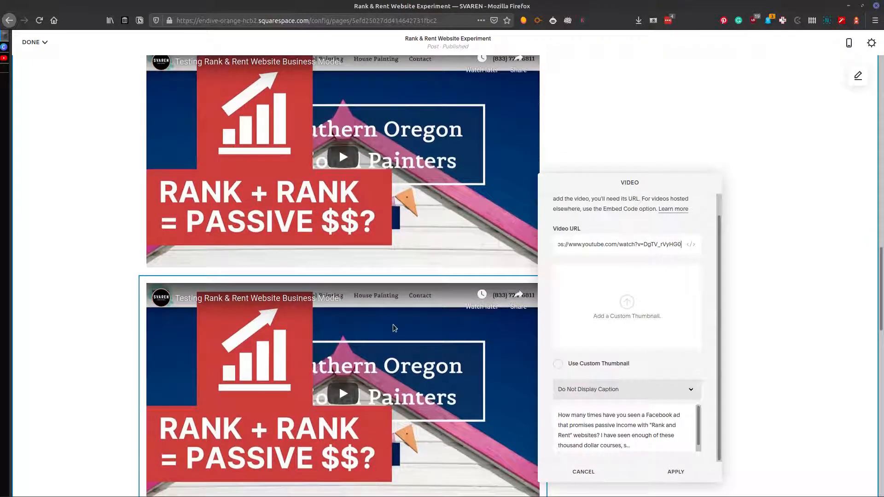
{"action": "mouse_move", "coordinate": [325, 352]}
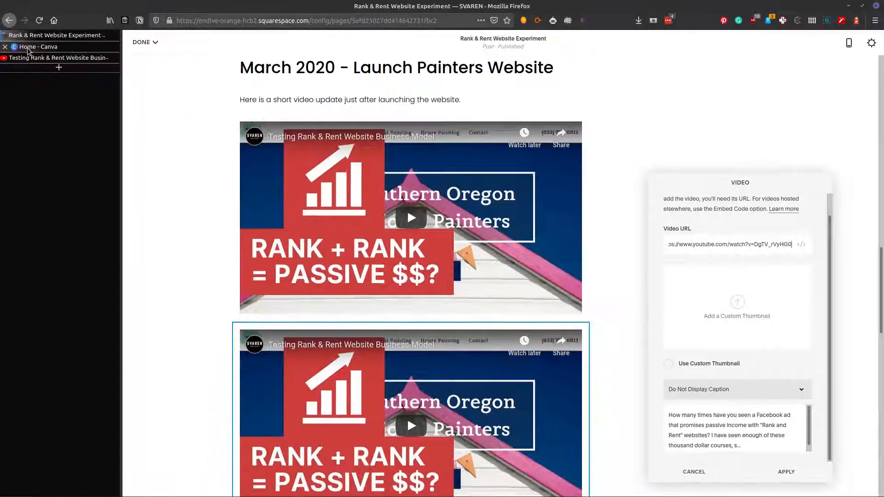
Start a new YouTube Thumbnail design from the Canva home page
{"action": "left_click", "coordinate": [39, 47]}
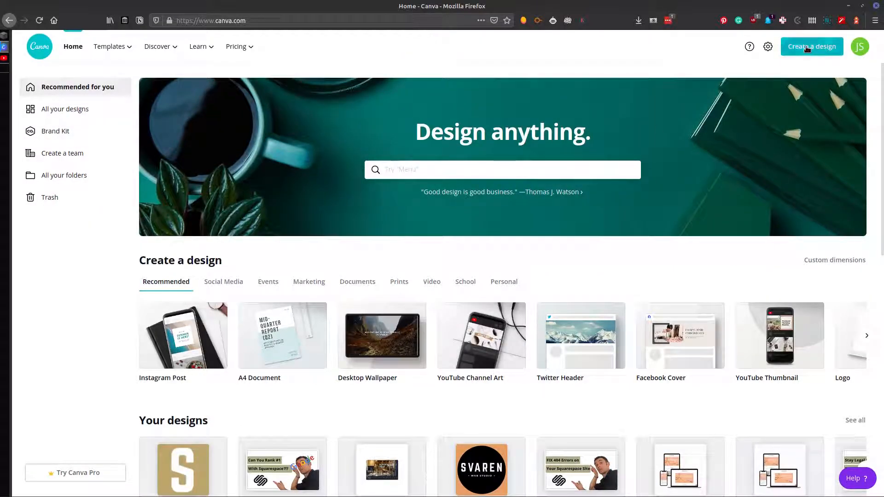
{"action": "left_click", "coordinate": [811, 46]}
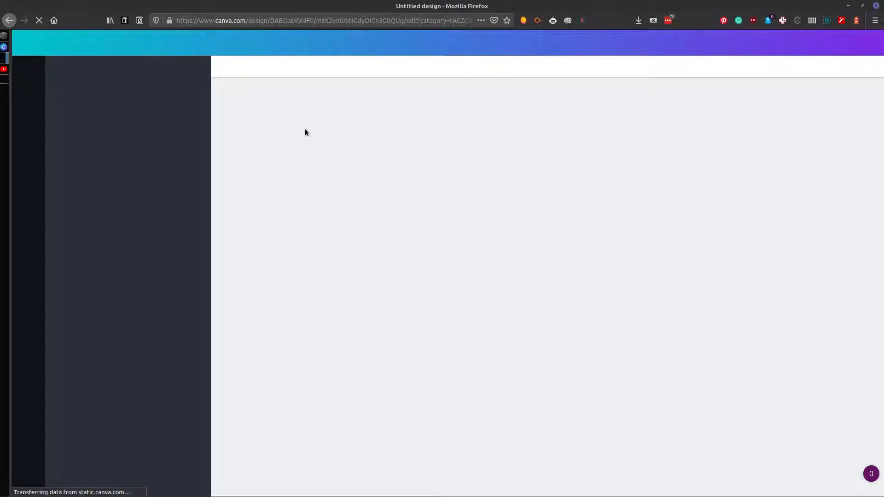
{"action": "mouse_move", "coordinate": [494, 167]}
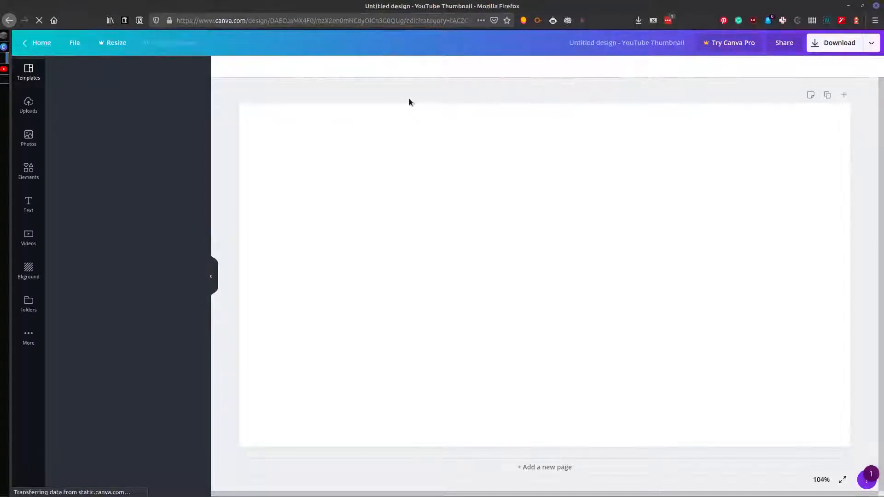
Place the Rank + Rank painters image on the thumbnail and search elements for 'youtu'
{"action": "left_click", "coordinate": [28, 73]}
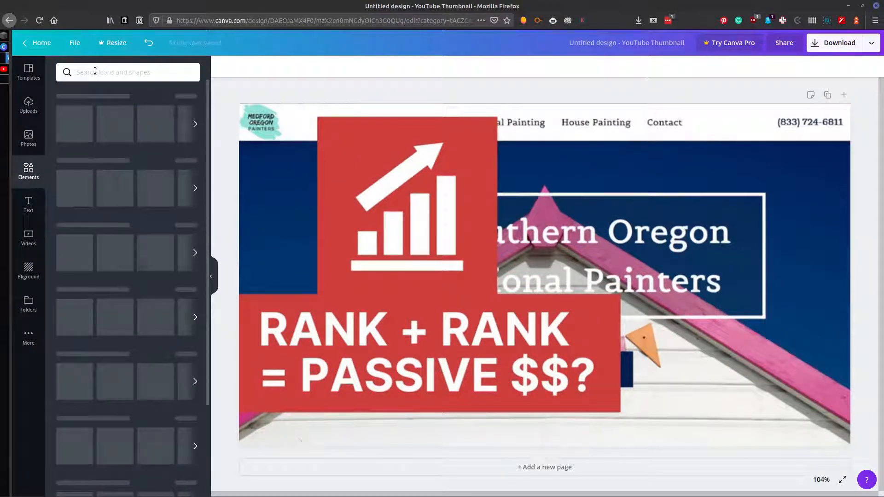
{"action": "type", "text": "youtube"}
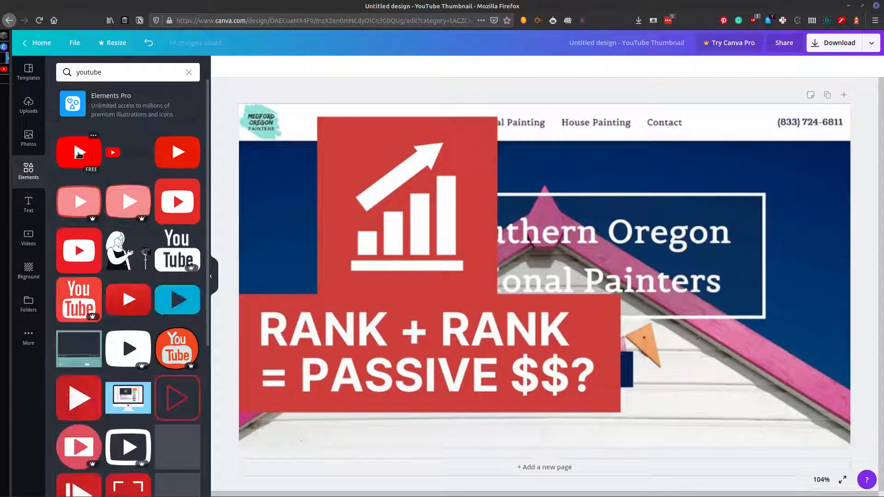
Add the red YouTube play button and centre it over the thumbnail image
{"action": "left_click", "coordinate": [79, 151]}
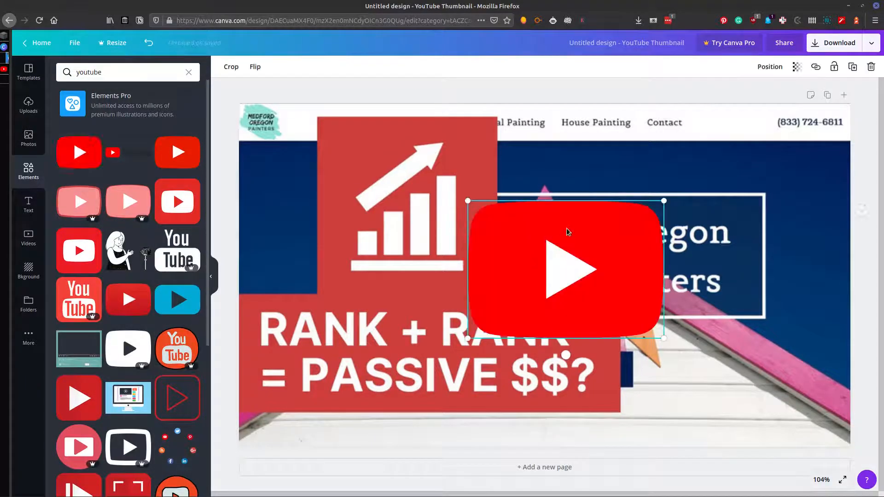
{"action": "left_click_drag", "start_coordinate": [565, 269], "coordinate": [544, 287]}
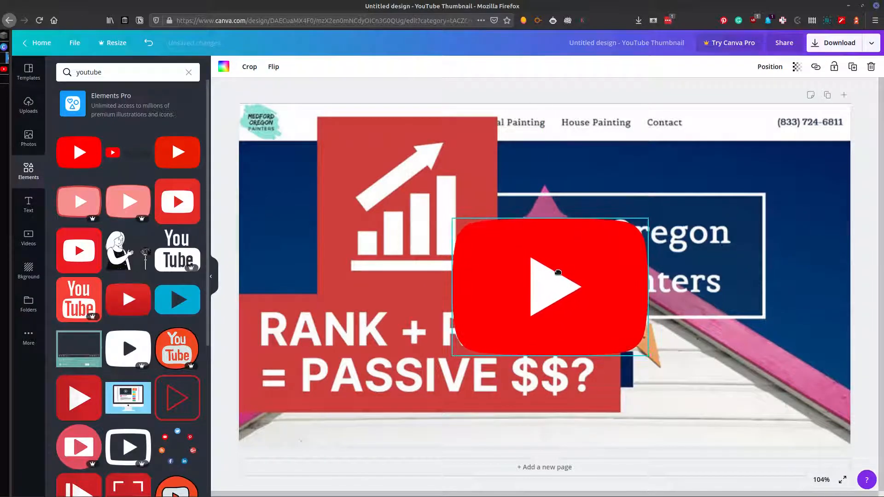
{"action": "left_click_drag", "start_coordinate": [549, 287], "coordinate": [544, 299]}
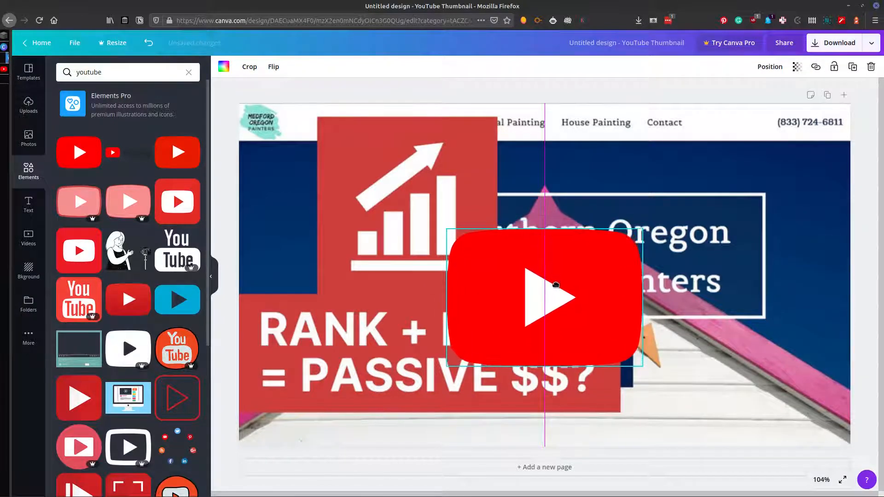
{"action": "left_click_drag", "start_coordinate": [555, 298], "coordinate": [548, 266]}
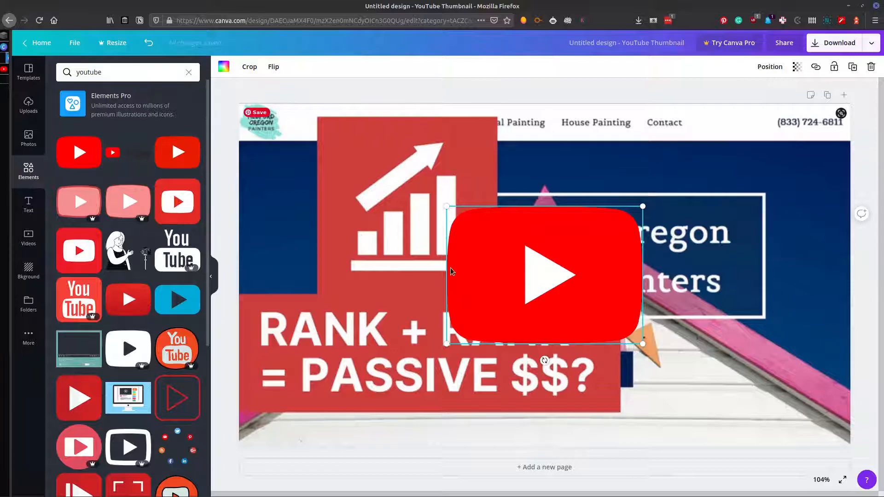
{"action": "left_click", "coordinate": [224, 67]}
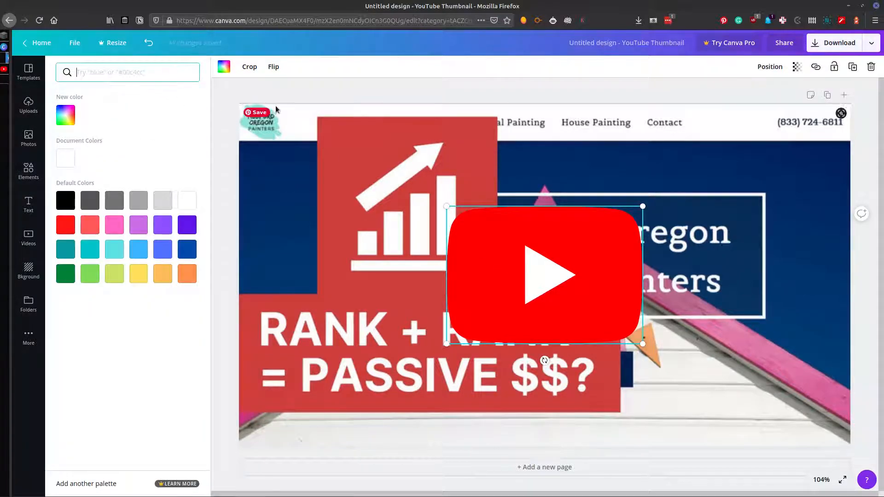
{"action": "type", "text": "youtube"}
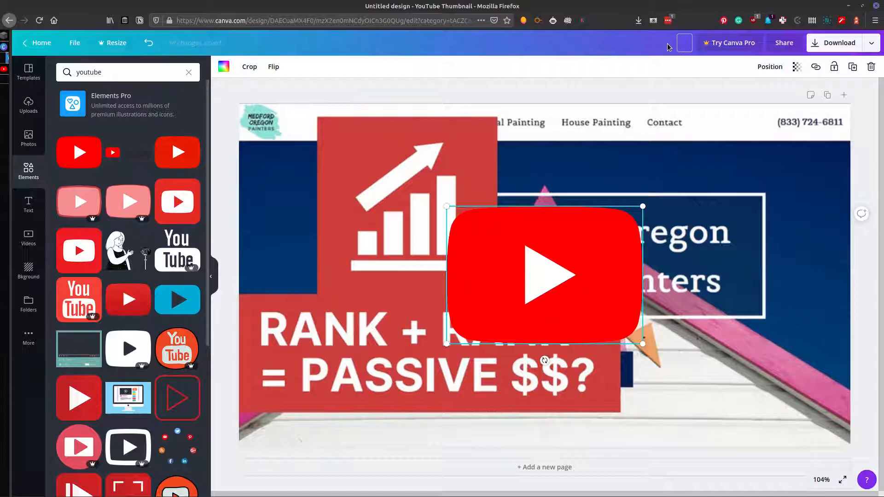
Name the design rank-and-rent-testing, download it as PNG, and dismiss the Canva Pro offer
{"action": "left_click", "coordinate": [839, 42]}
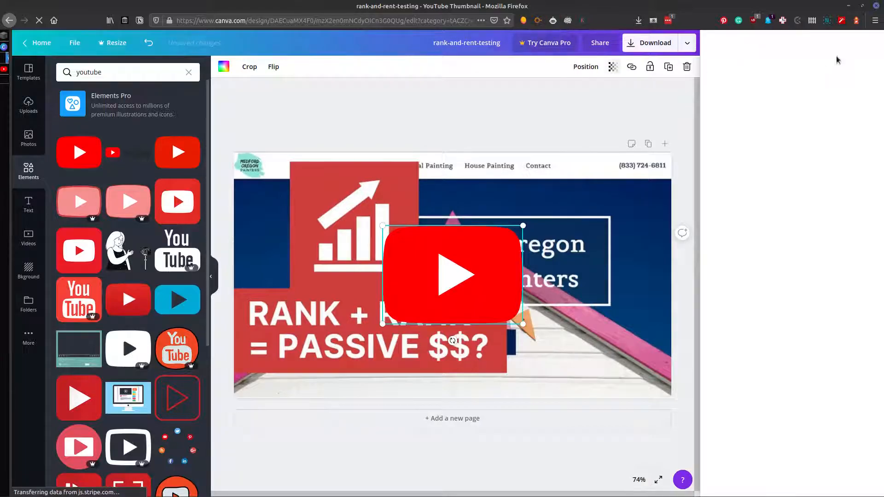
{"action": "left_click", "coordinate": [655, 42]}
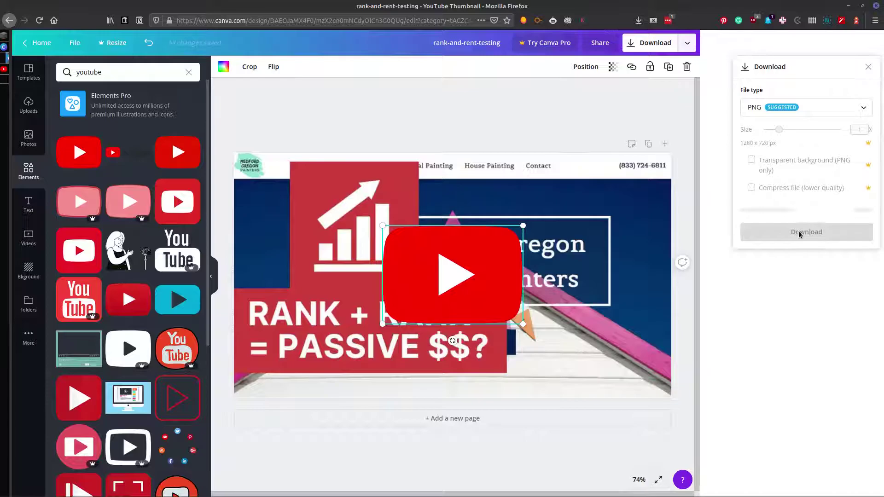
{"action": "left_click", "coordinate": [805, 232]}
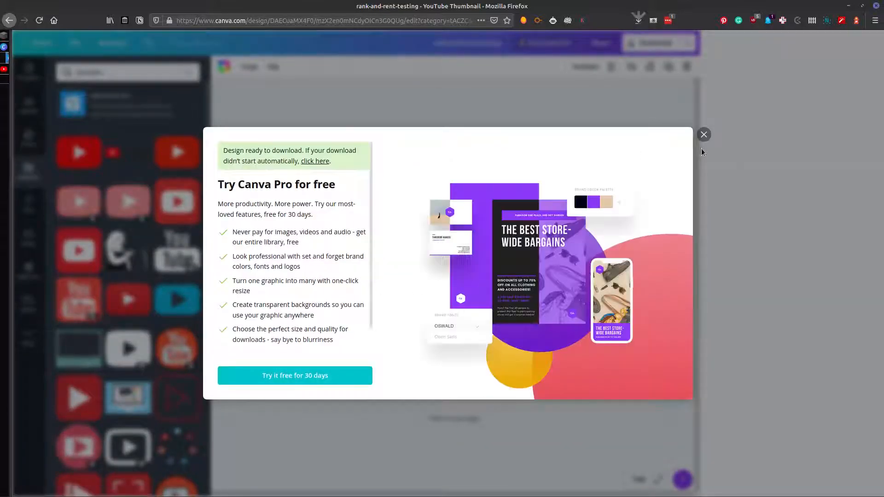
{"action": "left_click", "coordinate": [703, 134]}
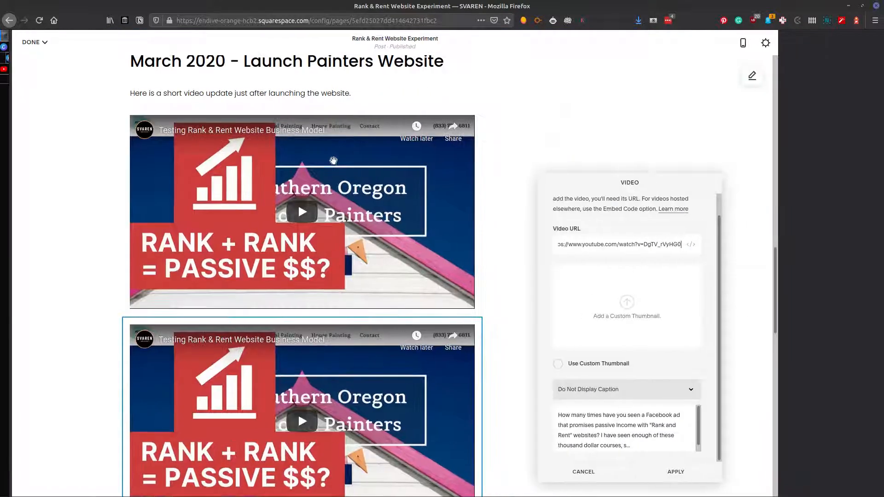
Upload the downloaded Canva image as the video block's custom thumbnail
{"action": "scroll", "scroll_direction": "down", "scroll_amount": 3}
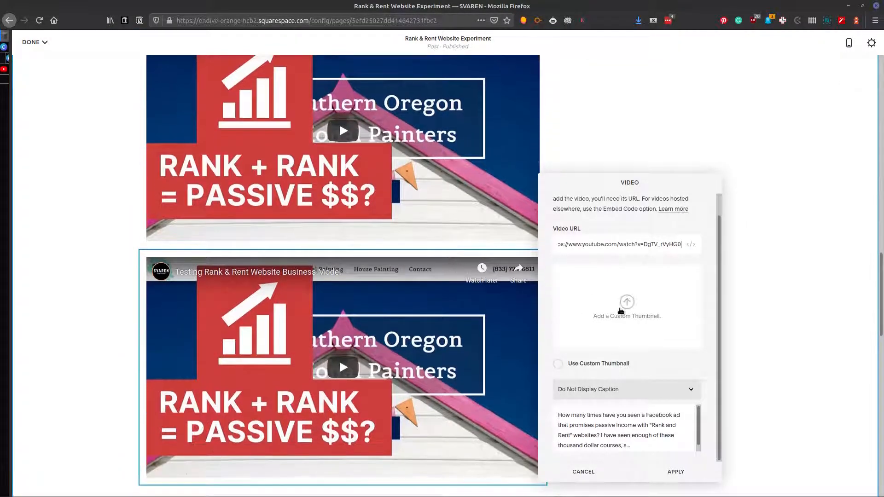
{"action": "left_click", "coordinate": [627, 302]}
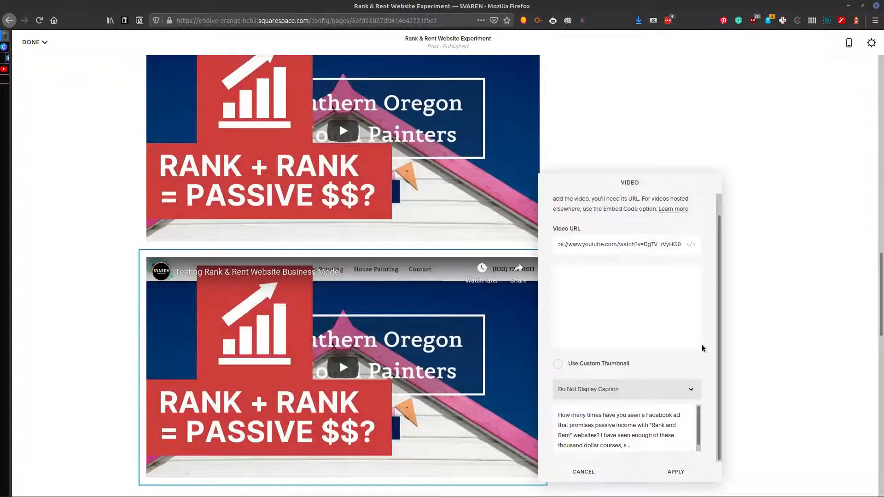
{"action": "left_click", "coordinate": [557, 363]}
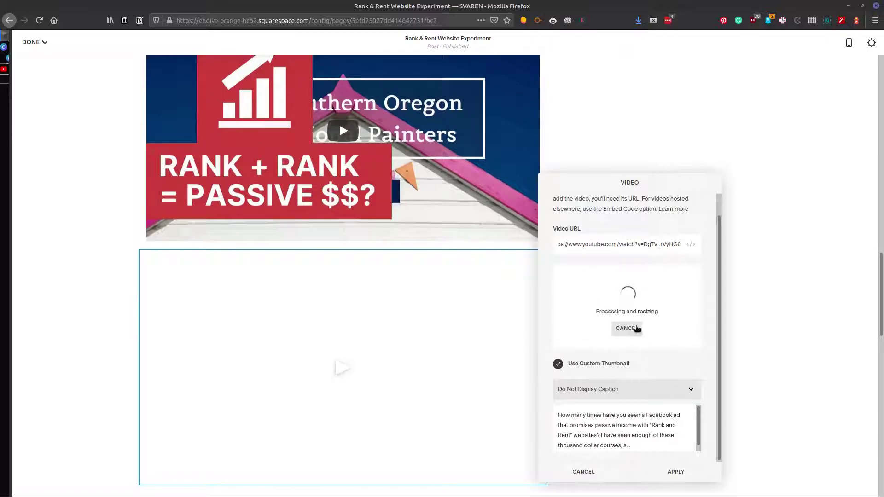
{"action": "mouse_move", "coordinate": [560, 308]}
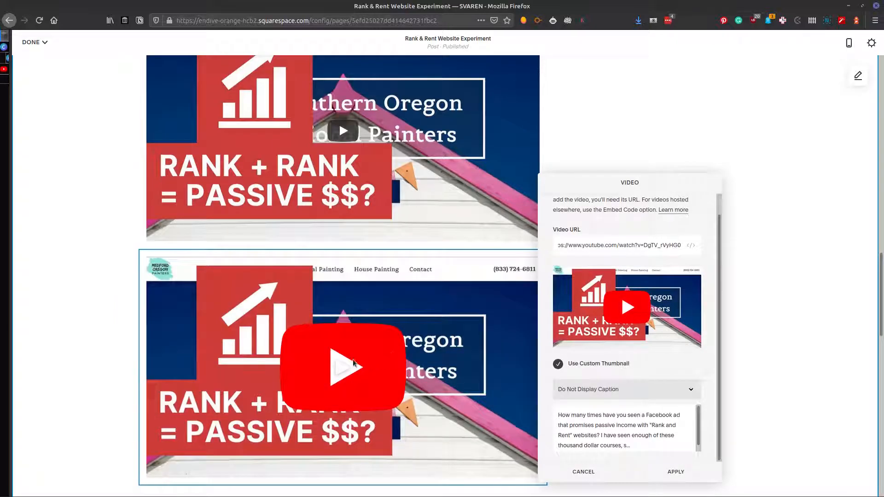
{"action": "mouse_move", "coordinate": [406, 298]}
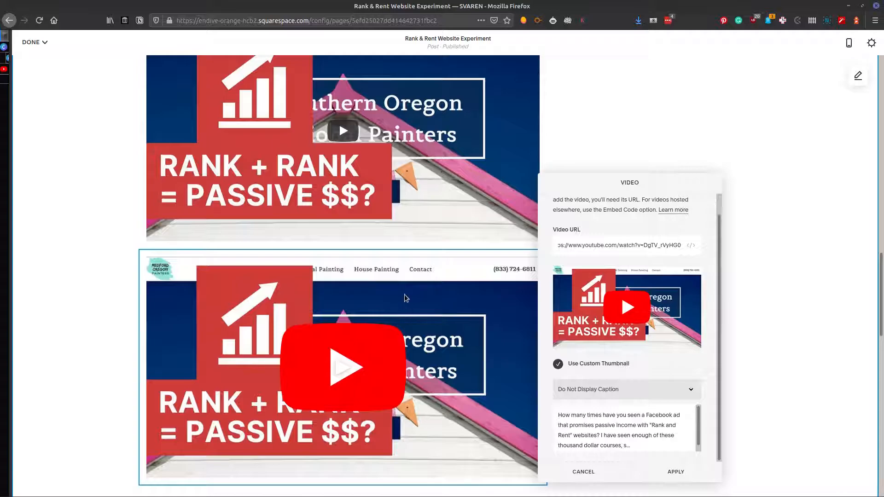
{"action": "mouse_move", "coordinate": [353, 376]}
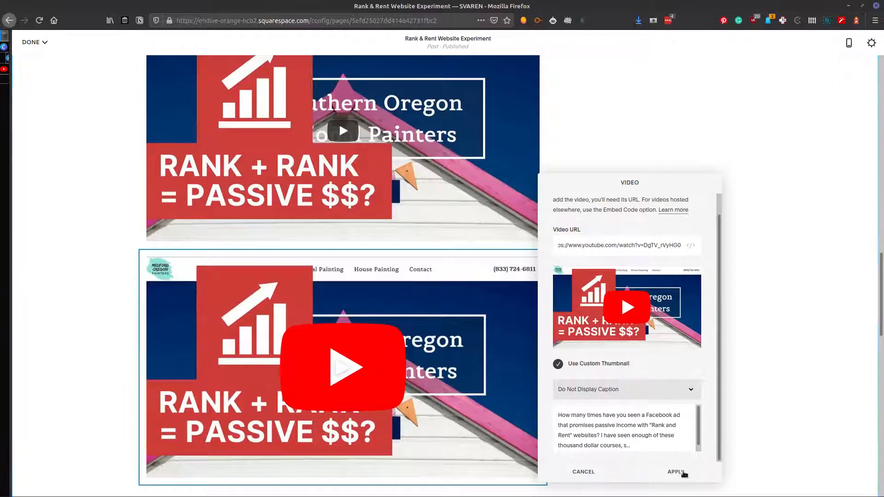
Apply the custom-thumbnail settings and view both video blocks on the post
{"action": "left_click", "coordinate": [676, 471]}
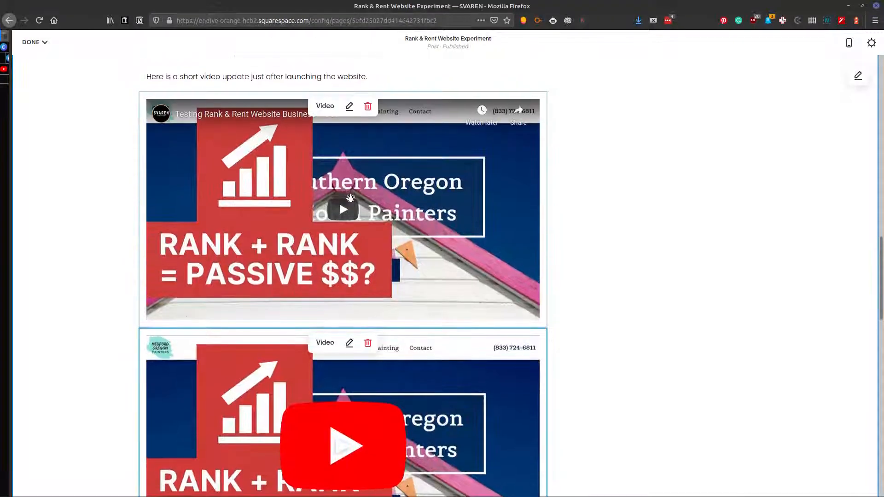
{"action": "mouse_move", "coordinate": [328, 225]}
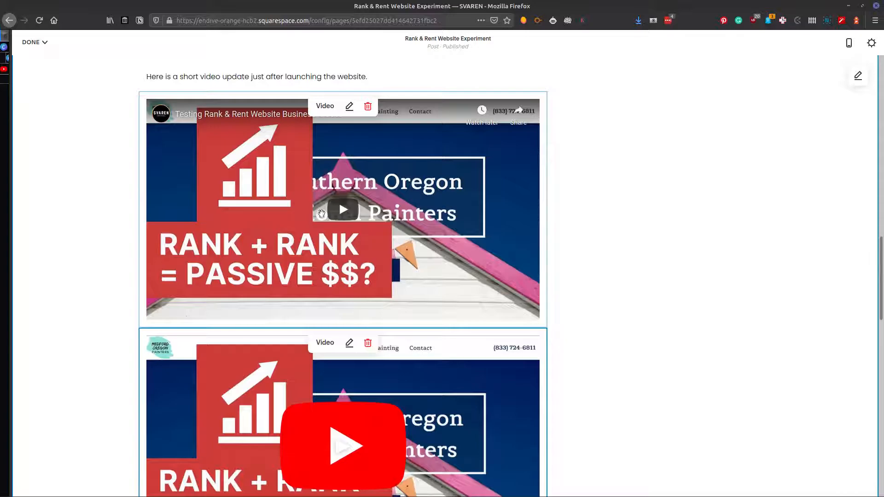
{"action": "scroll", "scroll_direction": "down", "scroll_amount": 3}
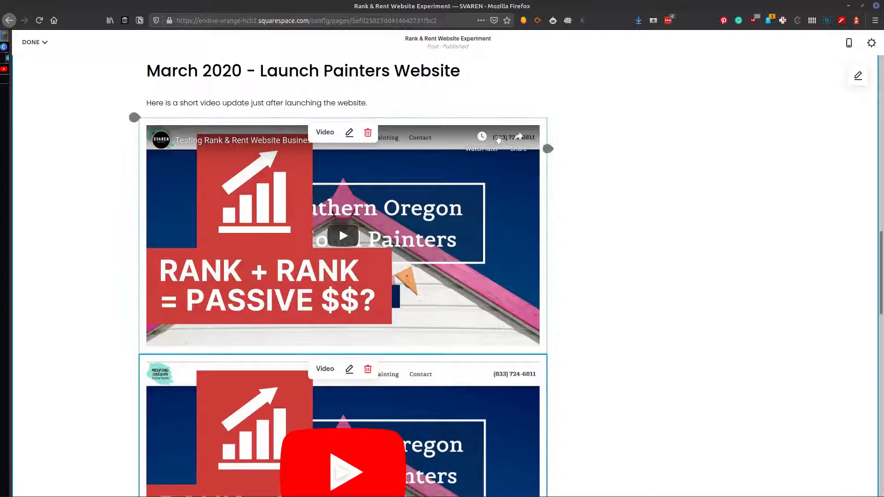
{"action": "scroll", "scroll_direction": "down", "scroll_amount": 3}
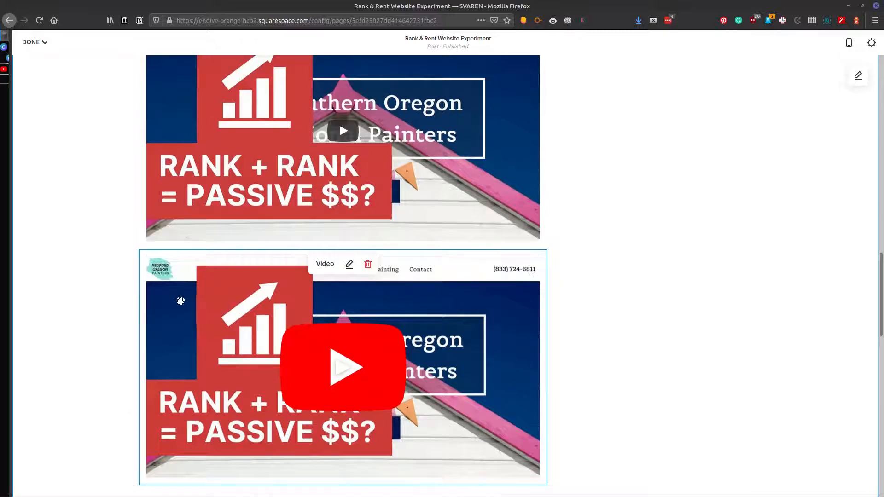
{"action": "mouse_move", "coordinate": [376, 287]}
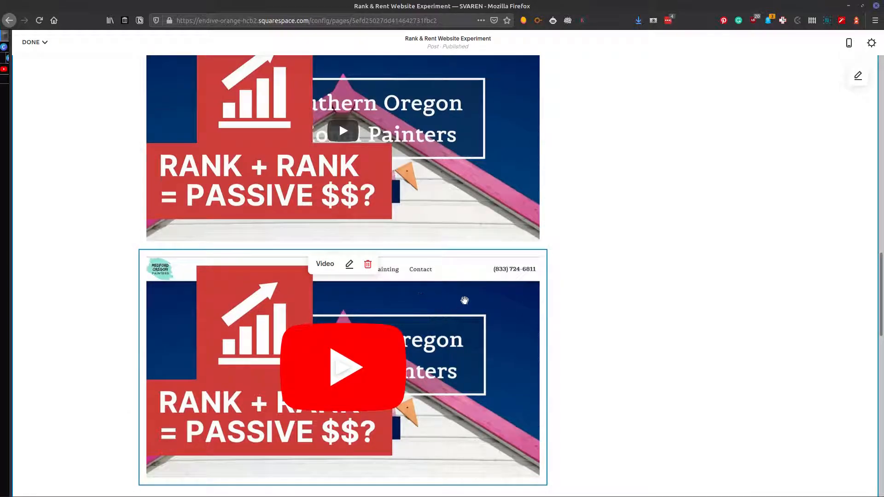
{"action": "mouse_move", "coordinate": [461, 240]}
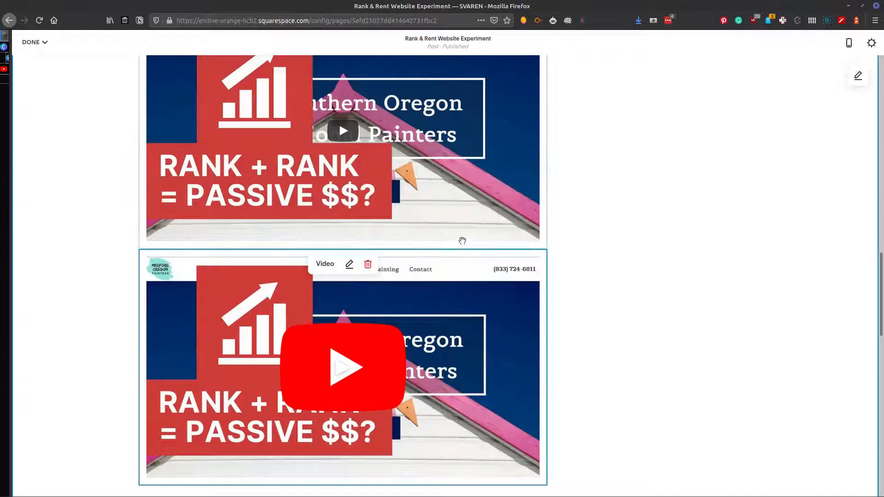
{"action": "mouse_move", "coordinate": [427, 290]}
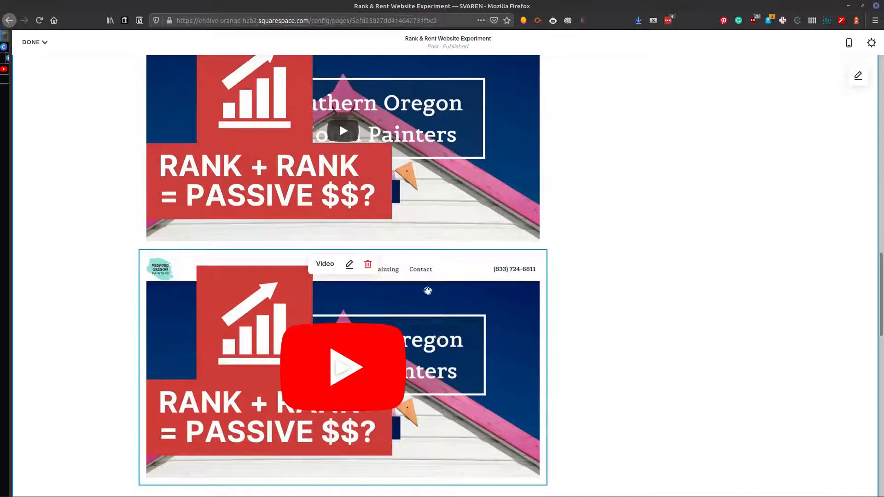
{"action": "mouse_move", "coordinate": [385, 299]}
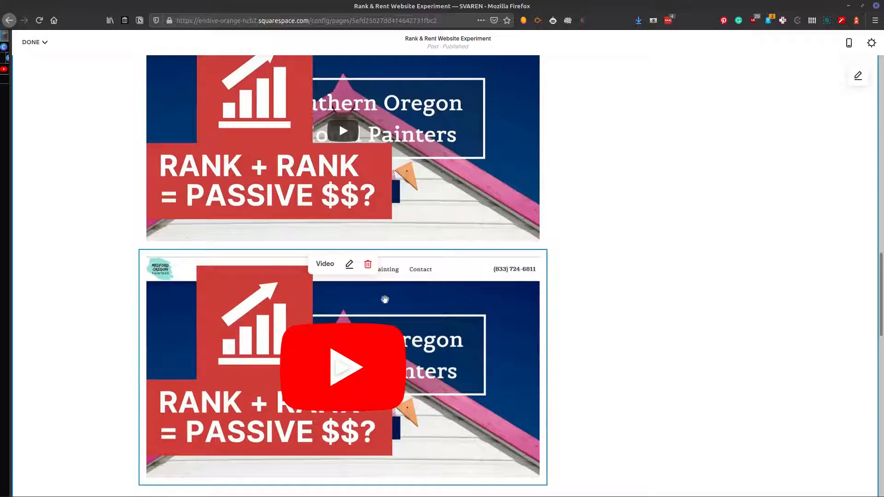
{"action": "mouse_move", "coordinate": [134, 56]}
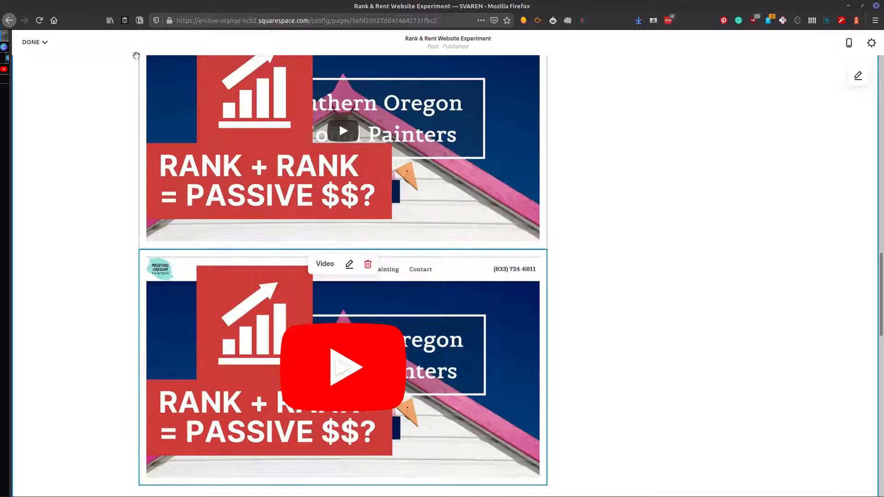
{"action": "mouse_move", "coordinate": [633, 341]}
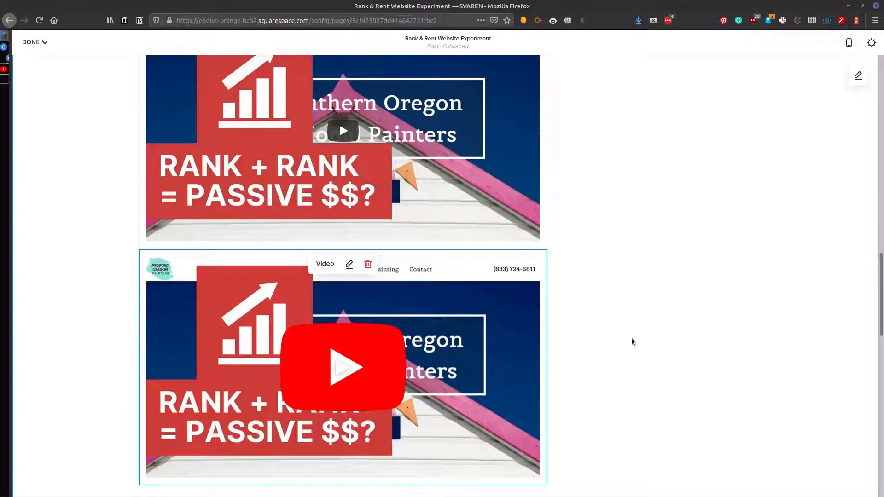
{"action": "mouse_move", "coordinate": [538, 320]}
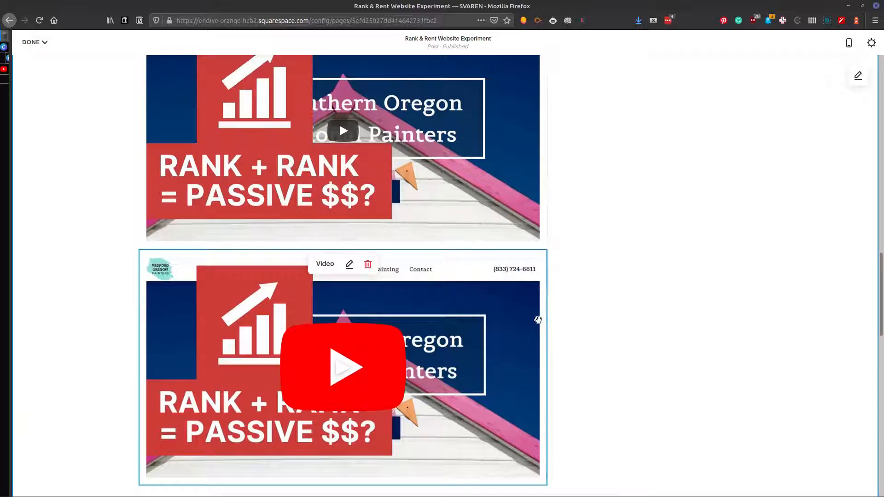
{"action": "mouse_move", "coordinate": [462, 305]}
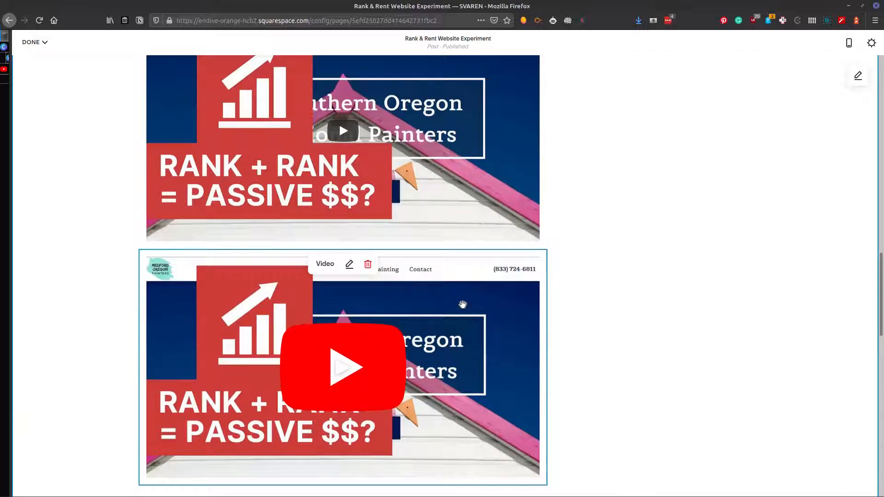
{"action": "mouse_move", "coordinate": [449, 317]}
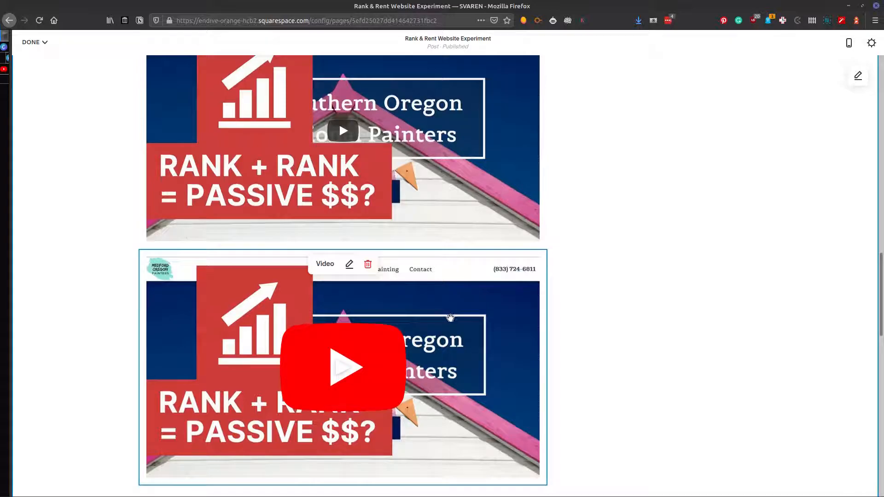